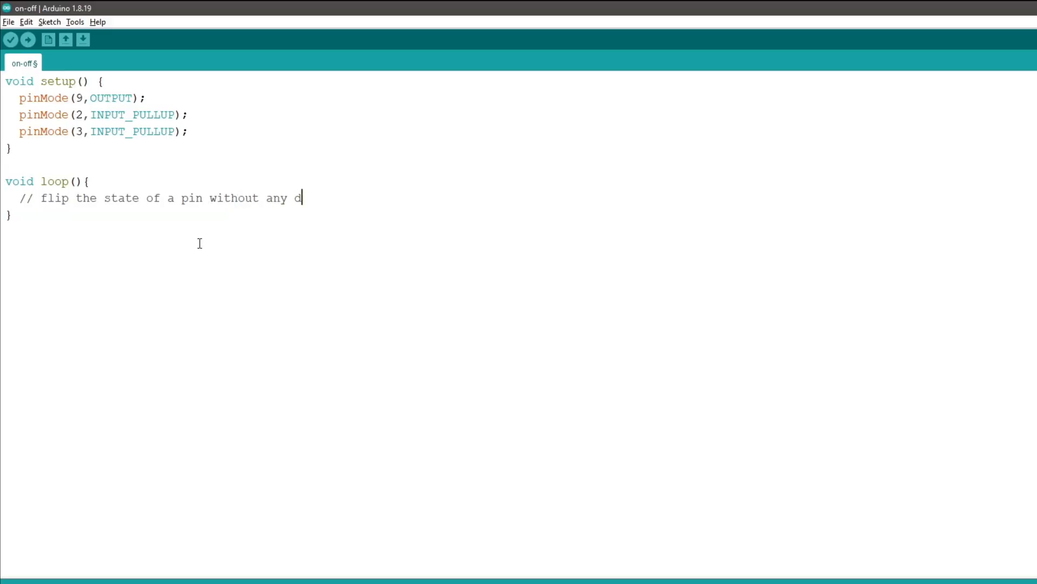
{"action": "type", "text": "elay"}
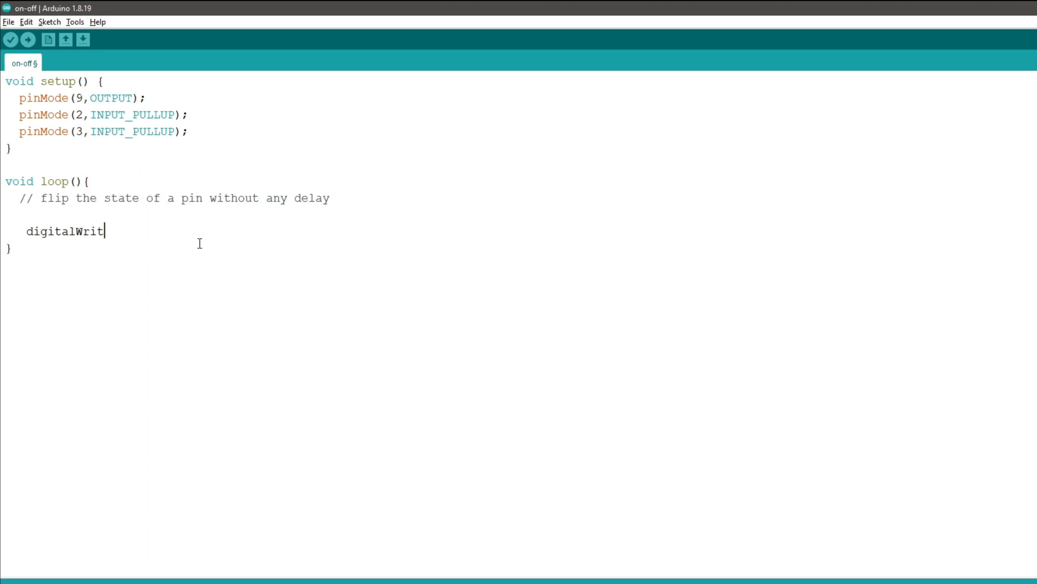
{"action": "type", "text": "e(9, HIGH);  // set pin “HIGH”"}
{"action": "type", "text": "digita"}
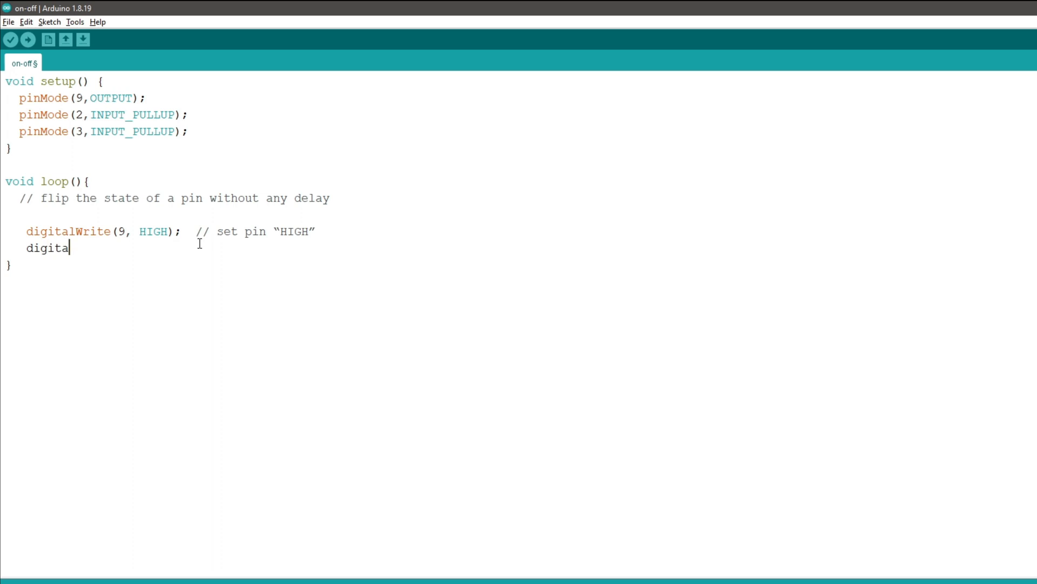
{"action": "type", "text": "lRead (2);"}
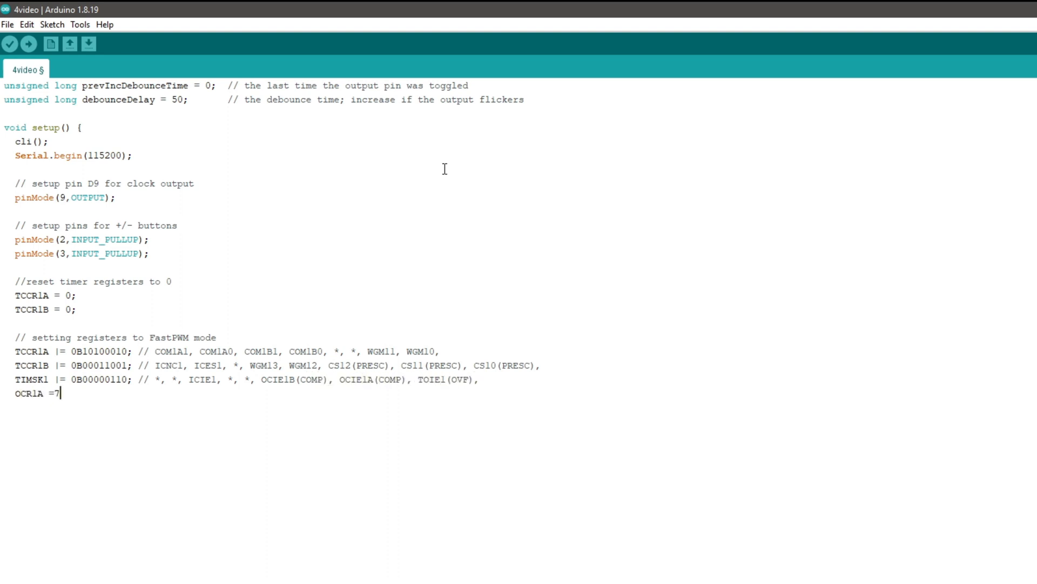
{"action": "type", "text": ";"}
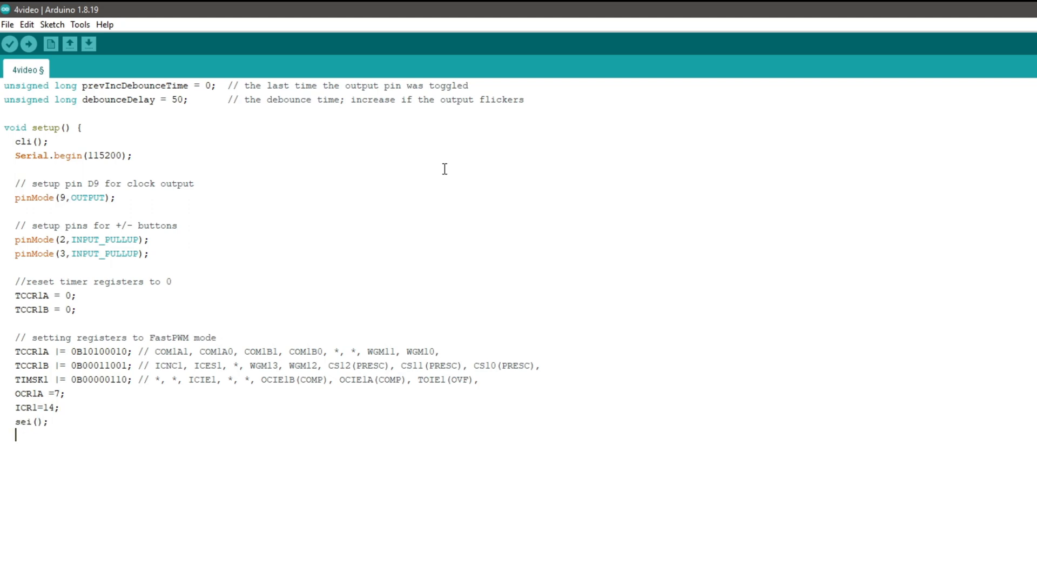